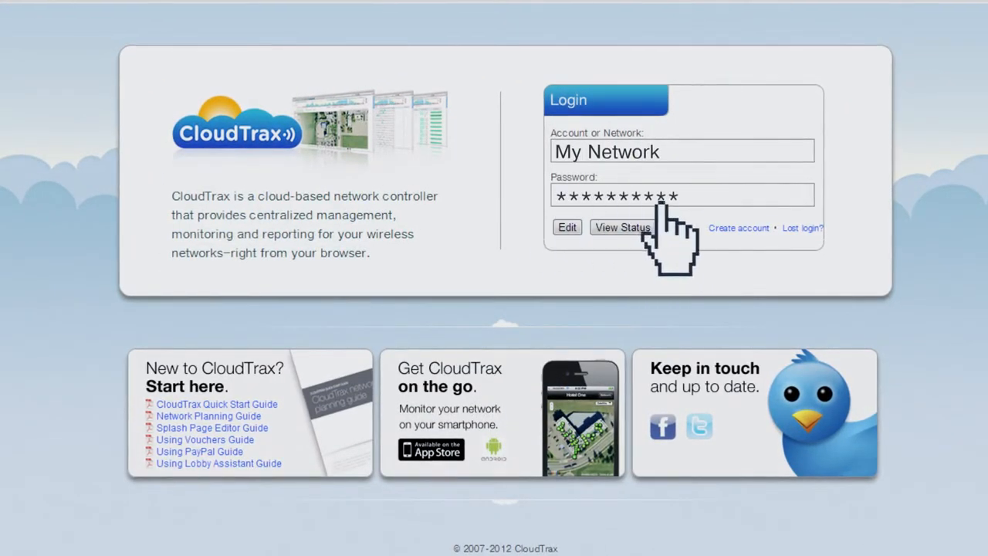
Sign in to My Network and review its General settings with location, time zone and node map
click(566, 227)
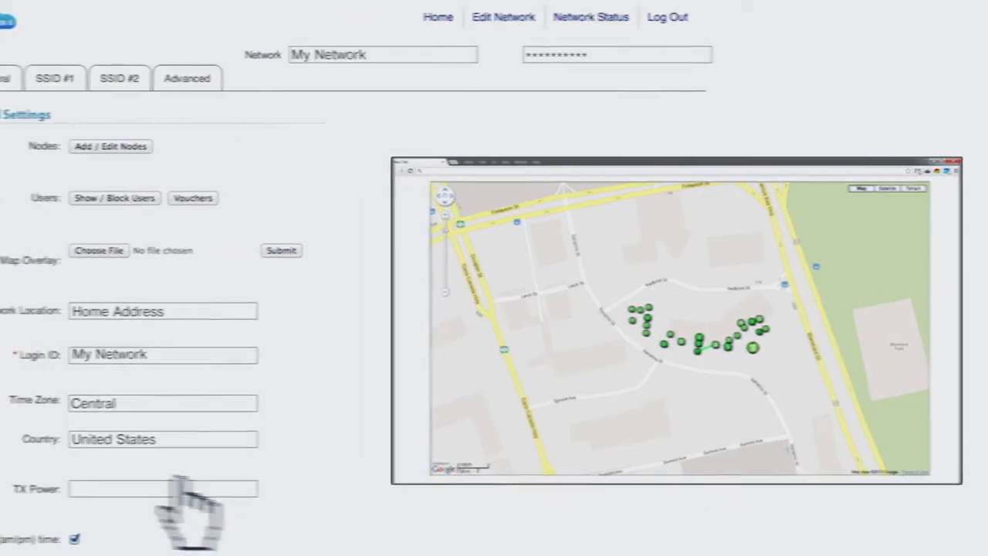
click(296, 80)
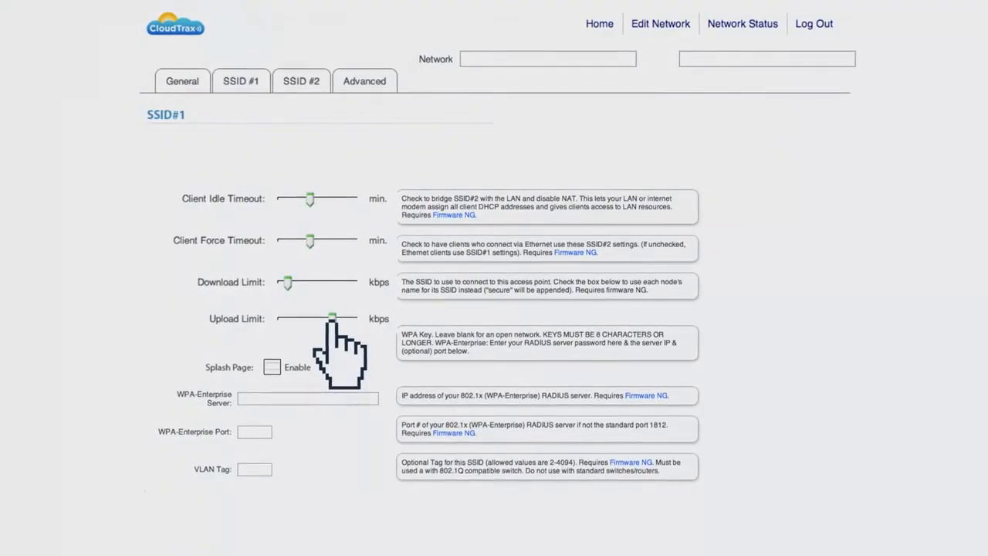
Adjust SSID #1's Client Idle Timeout, Download Limit and Upload Limit sliders
click(271, 368)
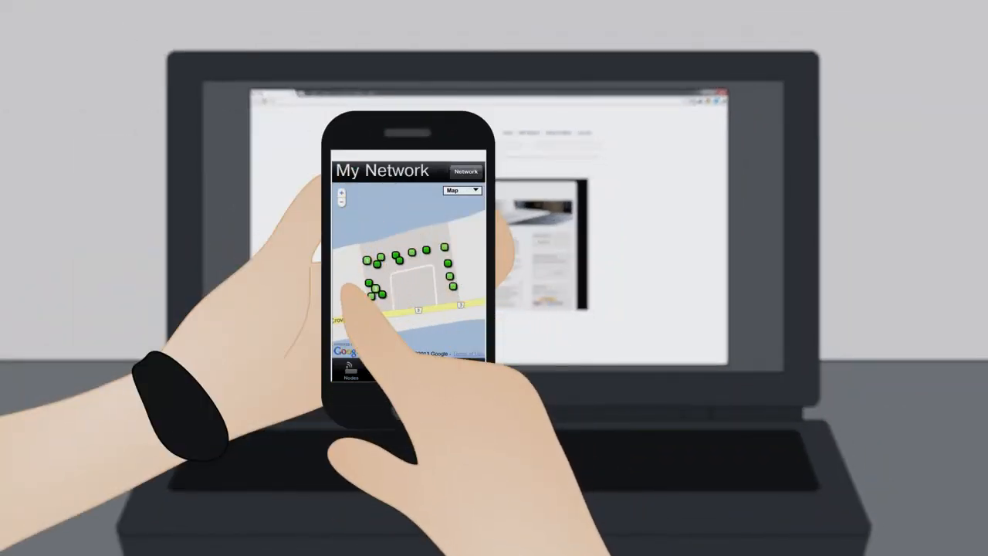
Show My Network's node list with 24-hour outage bars in the mobile app
click(350, 369)
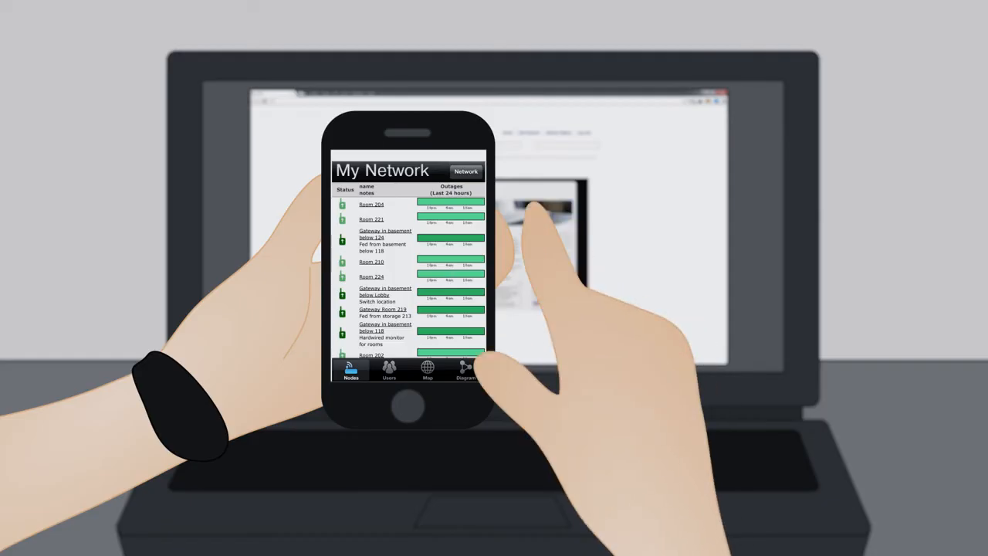